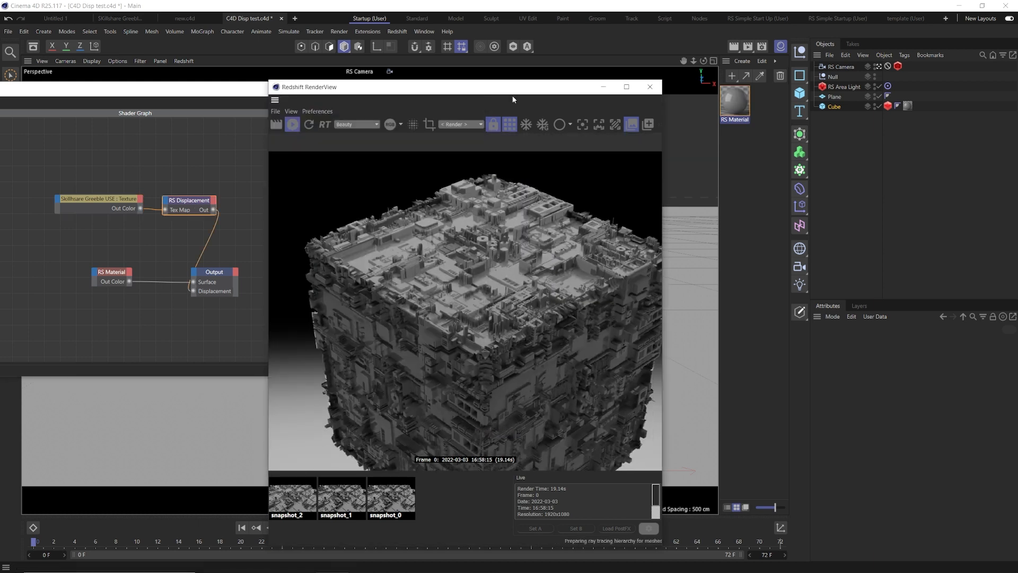
Step: Close the Redshift render and switch to the 'ready for disp.c4d' scene tab
click(121, 19)
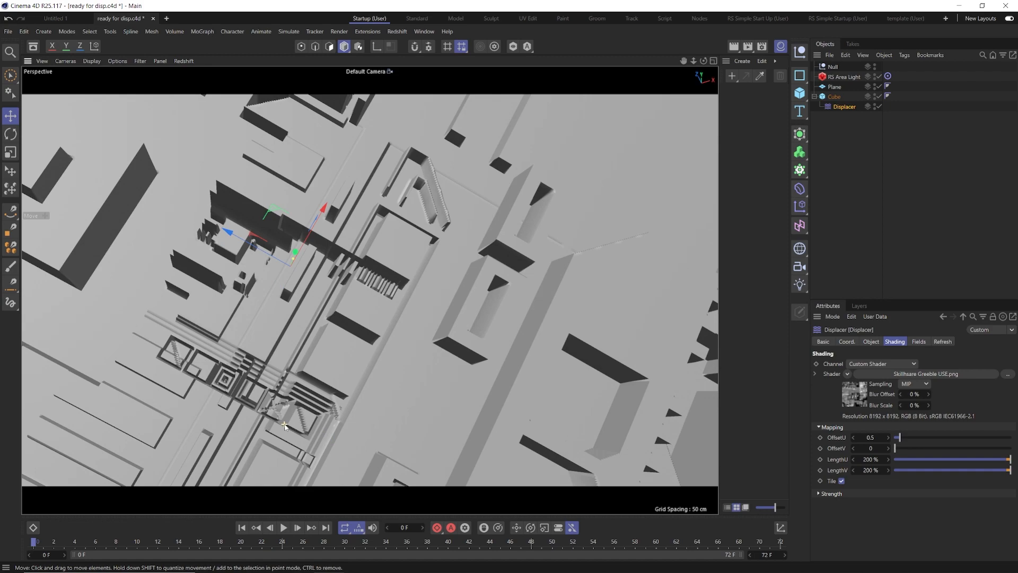
Step: Check the Cube's segments and fillet, then drive the Displacer with the seamless texture at 25% strength
click(833, 96)
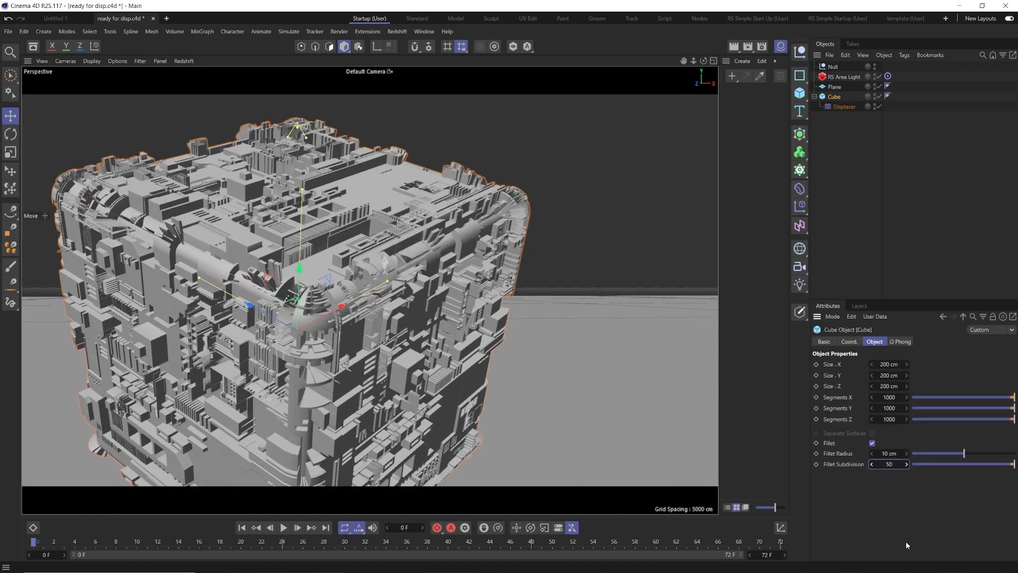
click(845, 106)
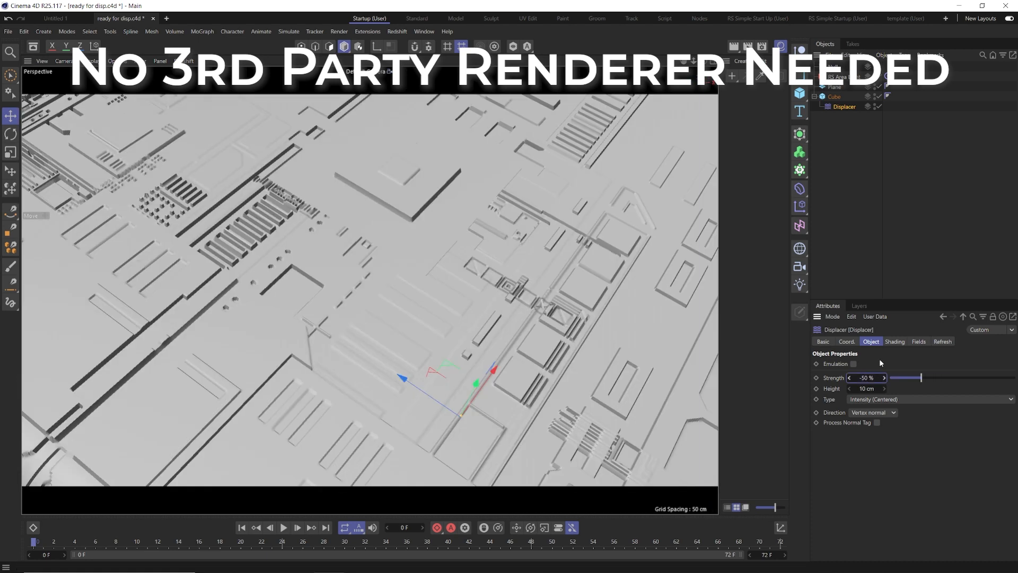
click(894, 341)
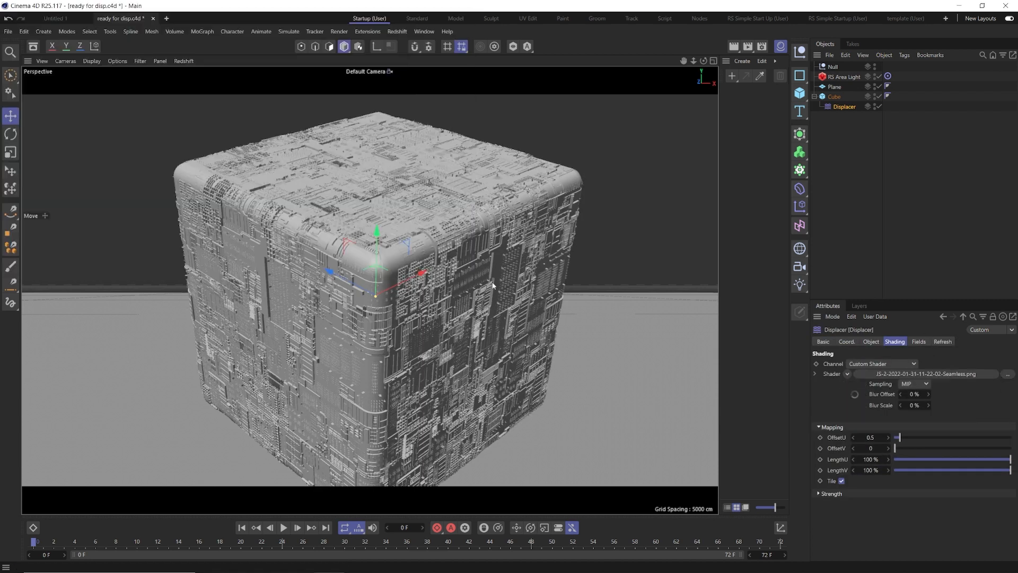
click(870, 341)
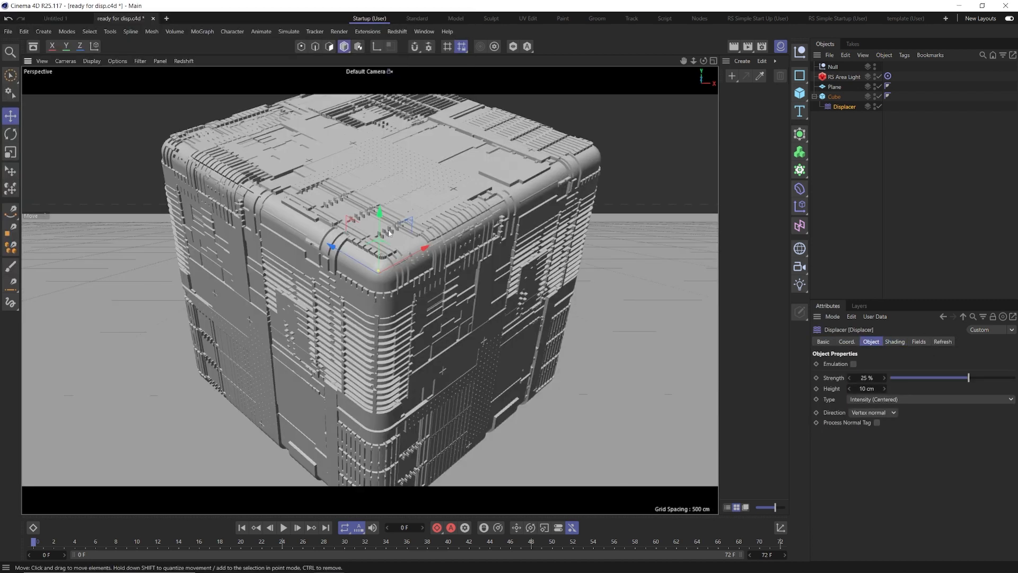